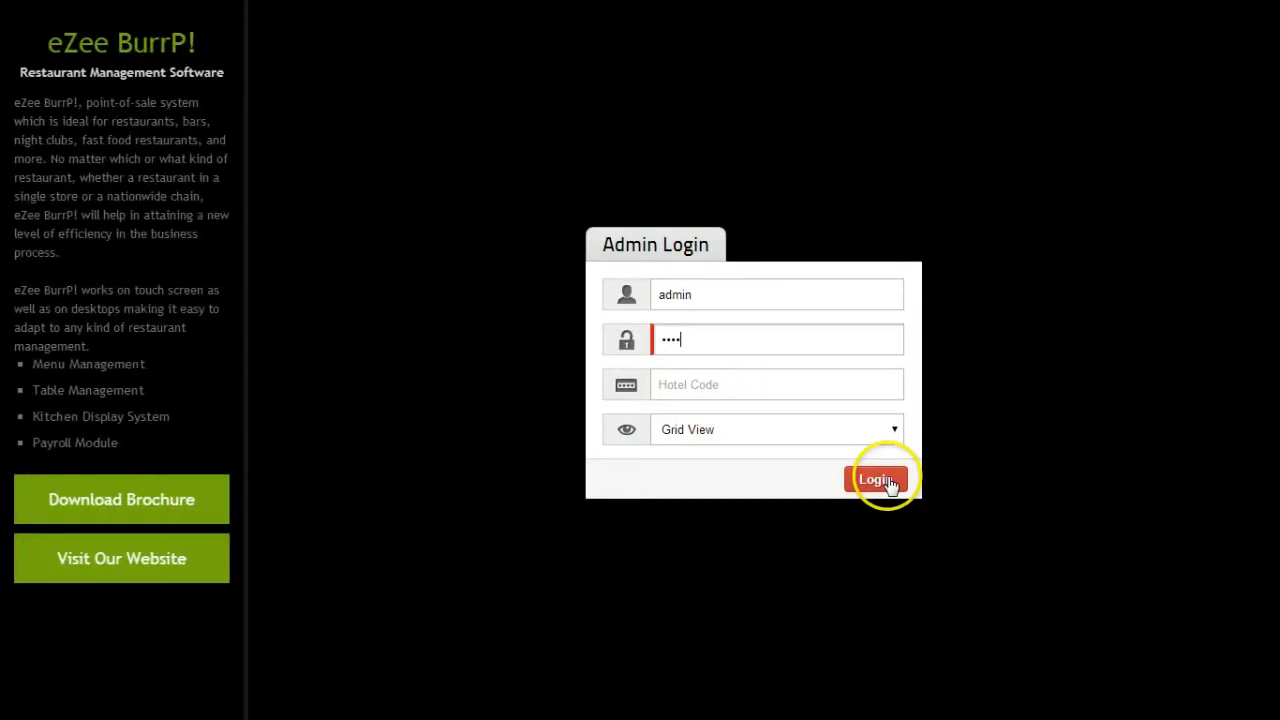
- Log in to the eZee Reservation admin account with hotel code 788
text(788)
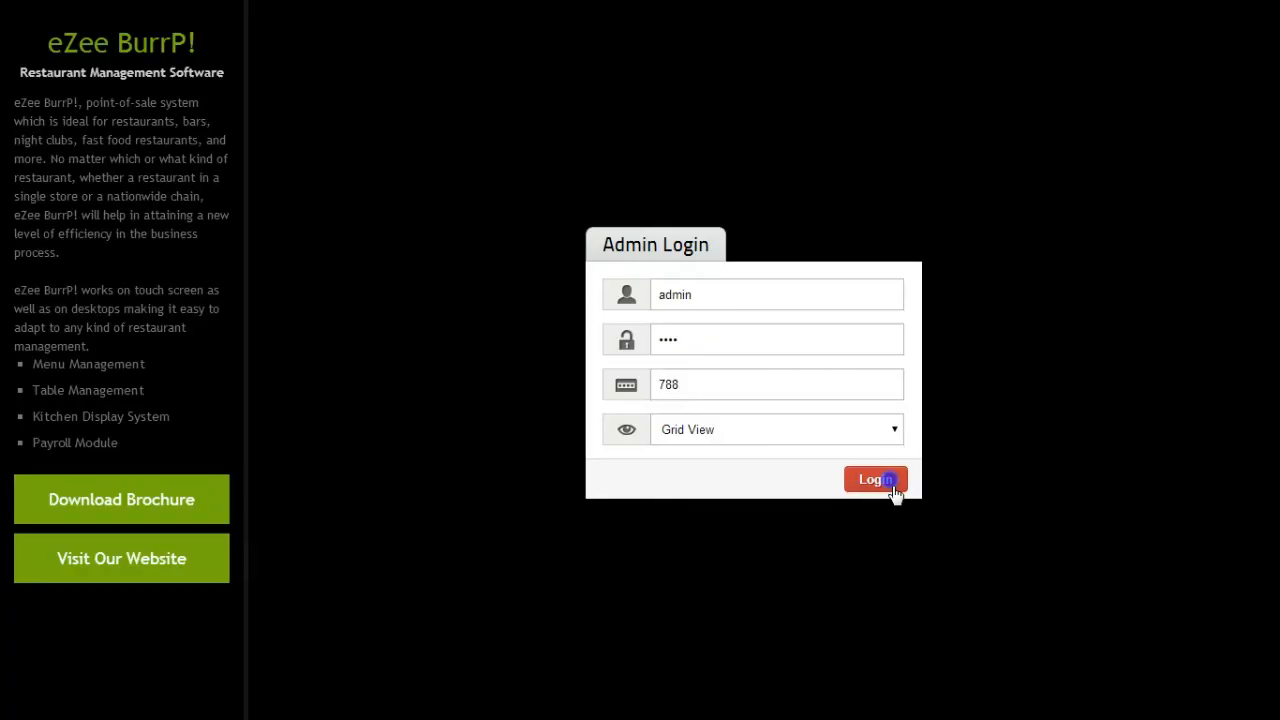
click(875, 479)
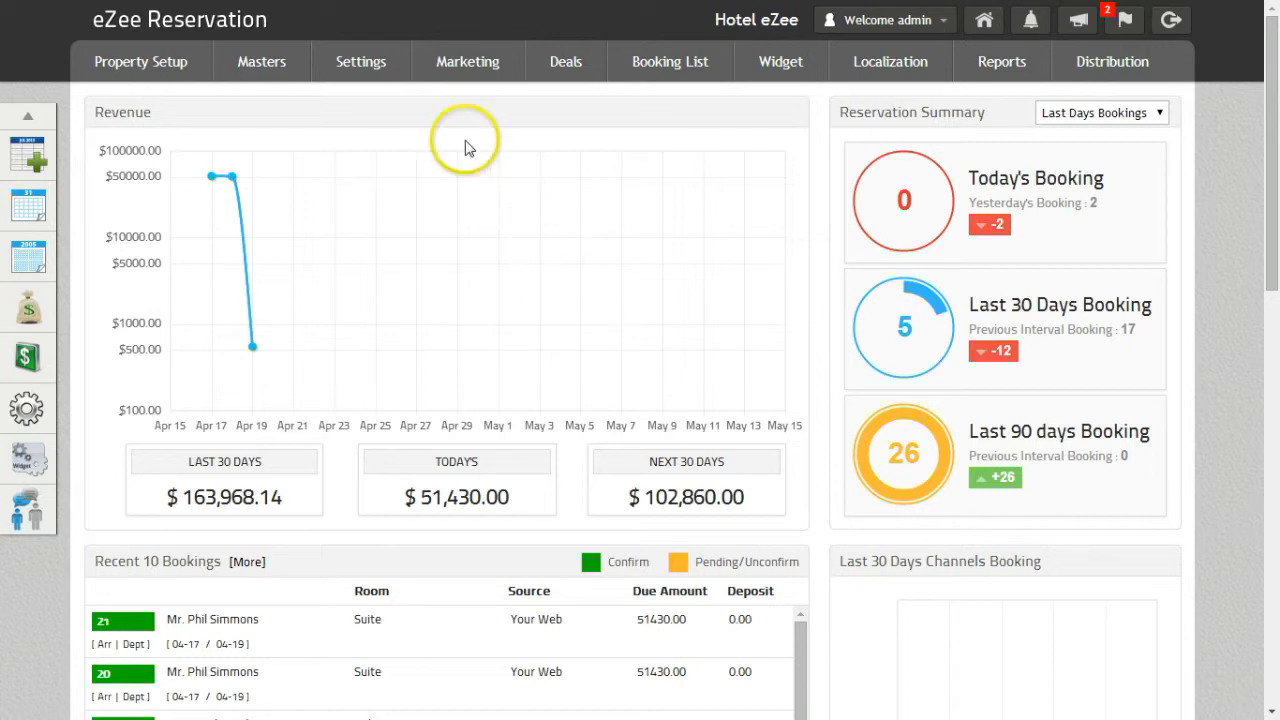
- Open Marketing > Promotions to list promotions including Christmas Bonanza (CB123)
click(467, 61)
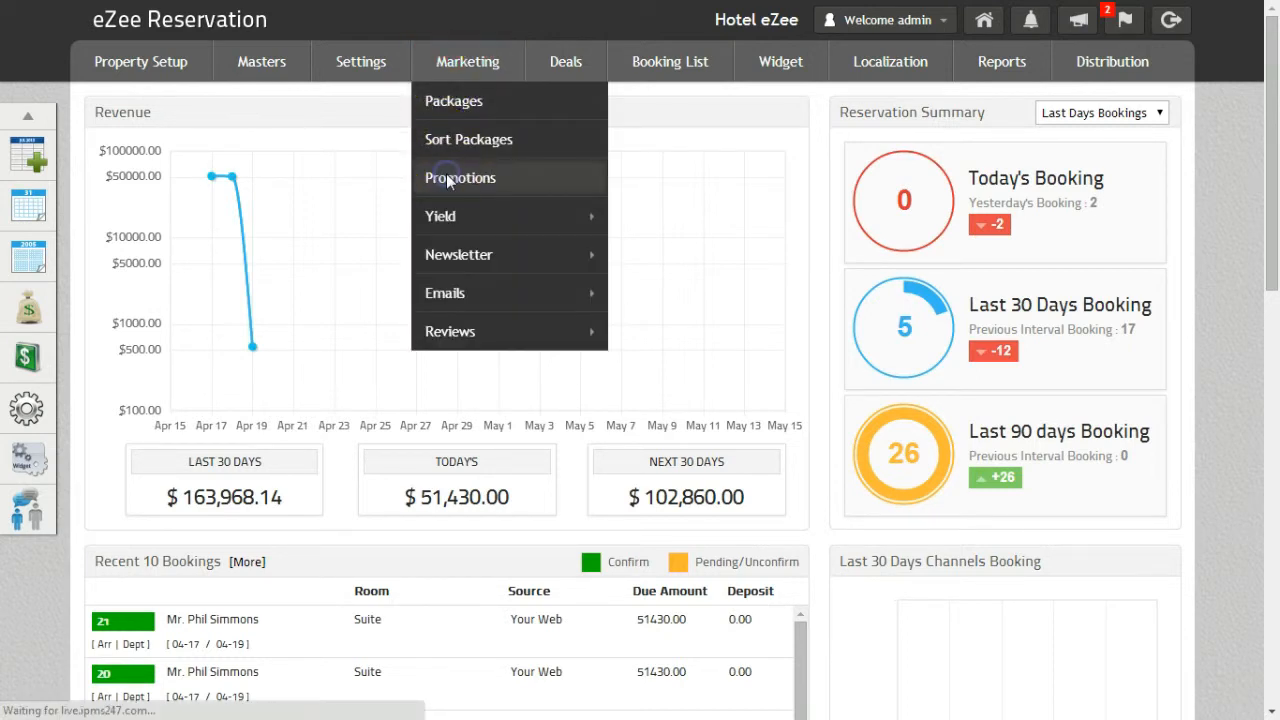
click(459, 177)
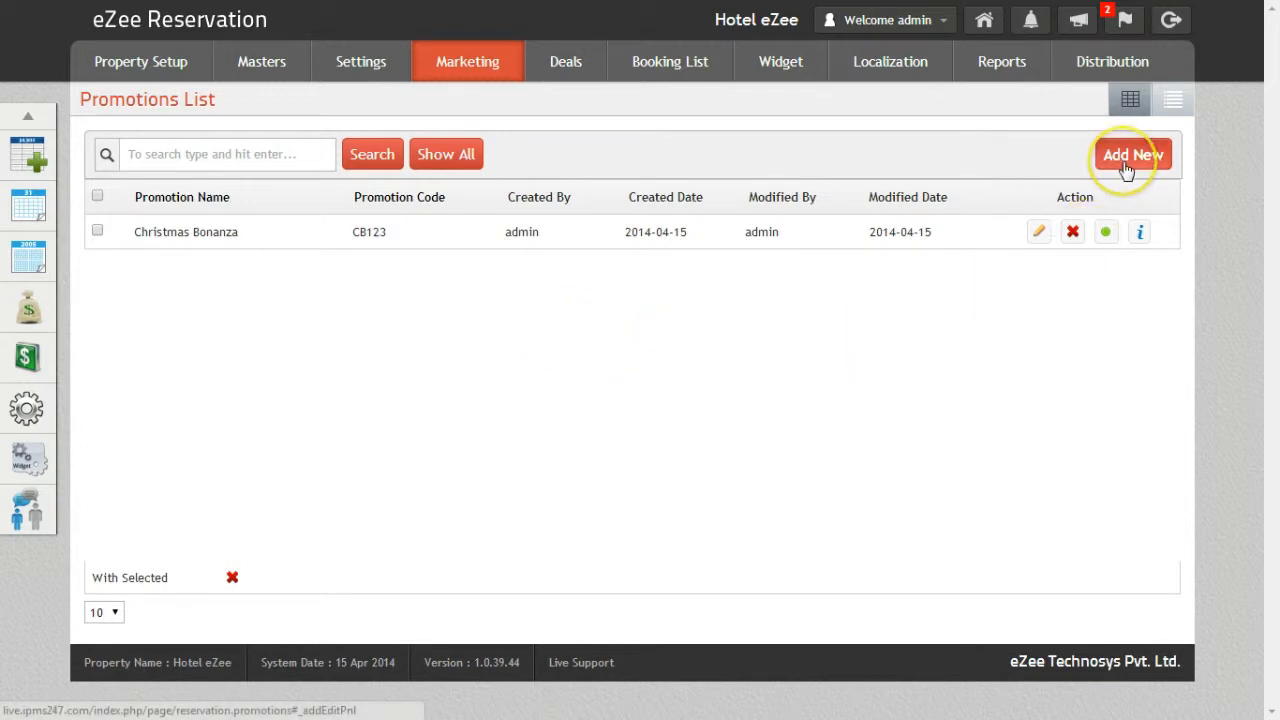
mouse_move(968, 290)
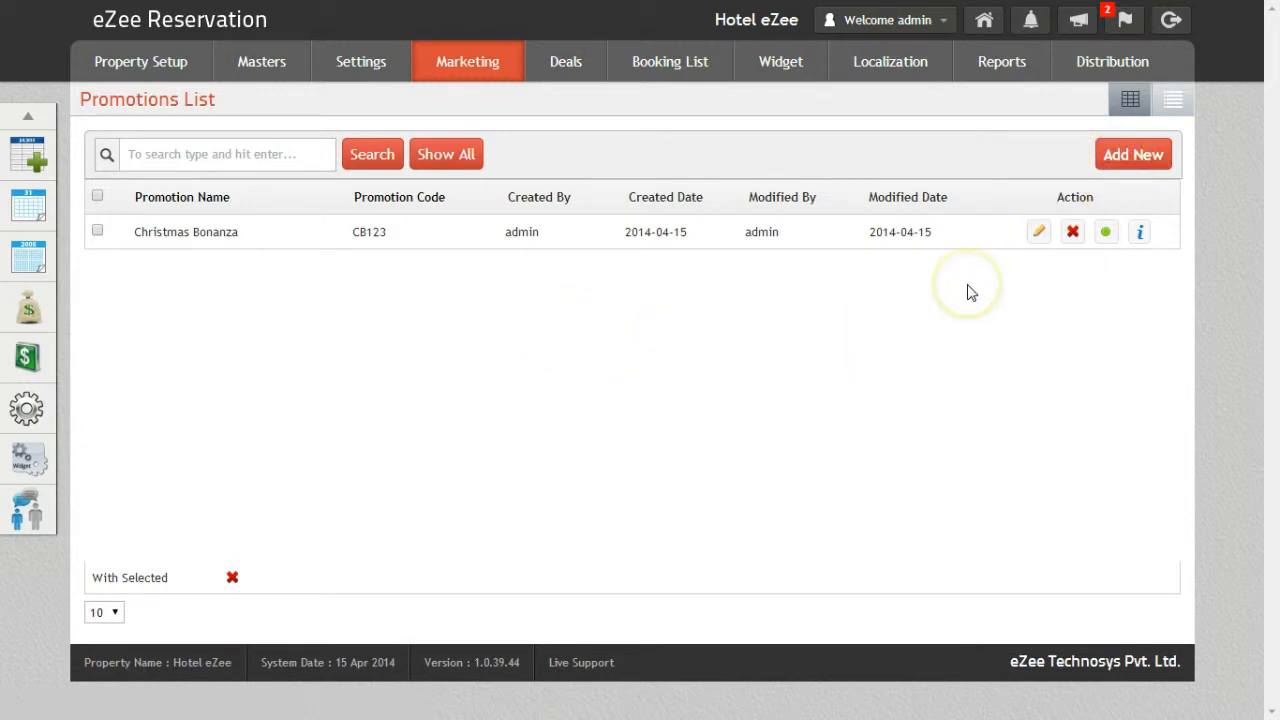
mouse_move(160, 250)
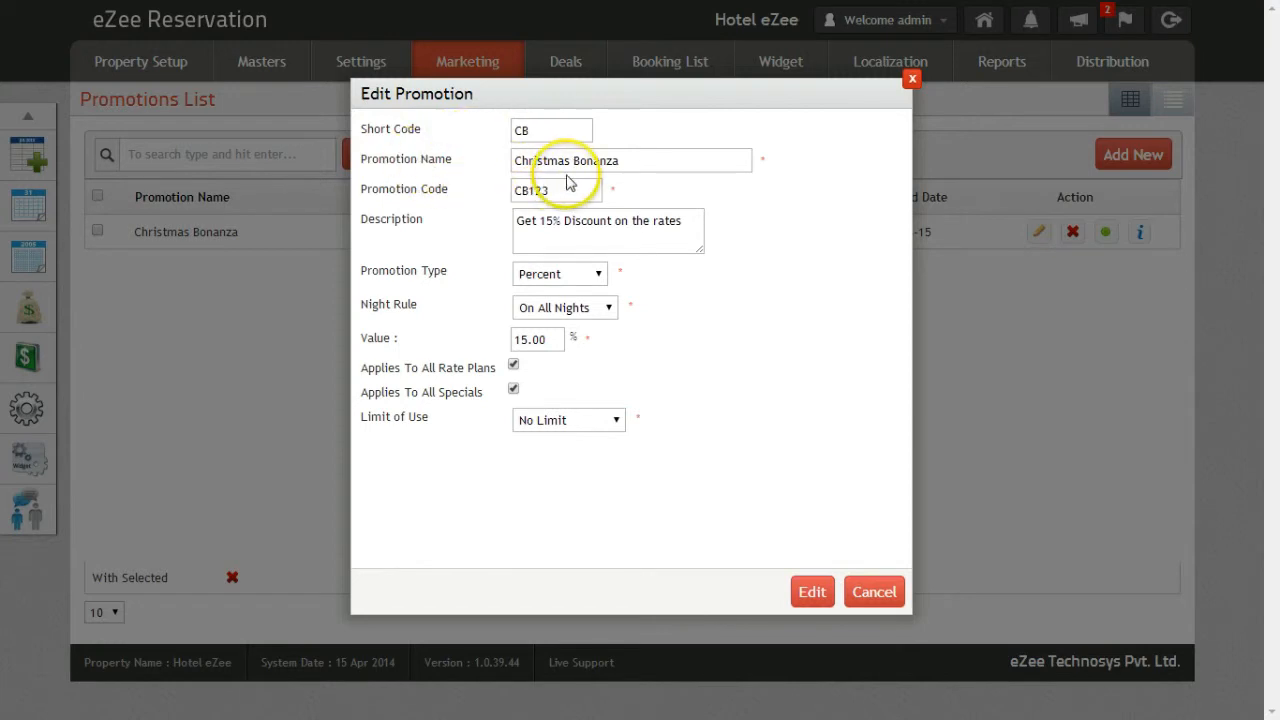
mouse_move(568, 210)
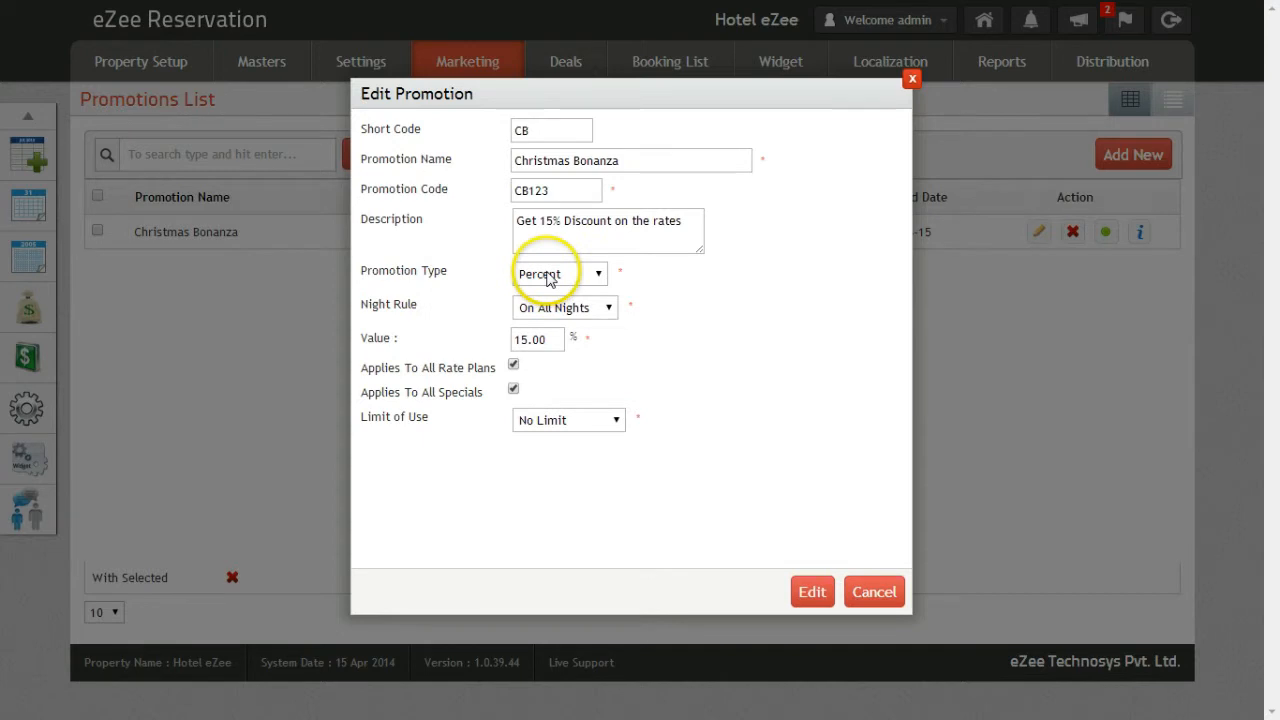
- Set the Christmas Bonanza promotion type to Percent
click(558, 273)
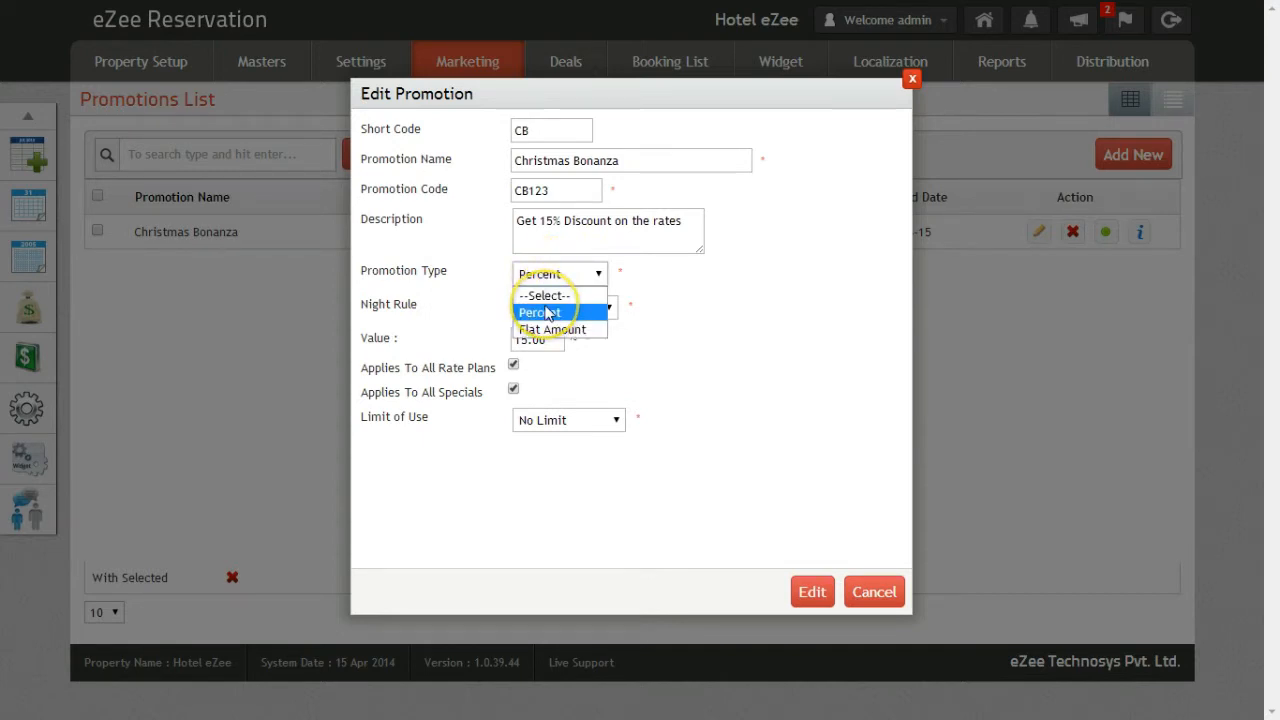
click(540, 311)
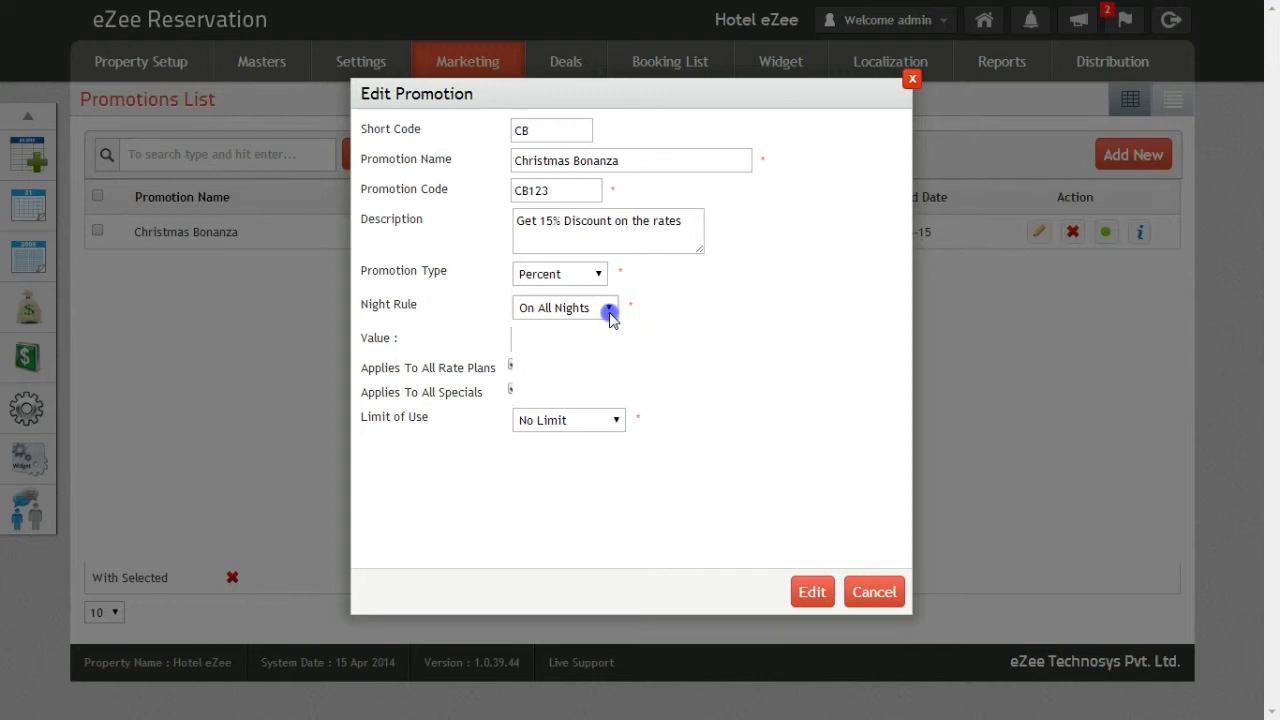
click(608, 307)
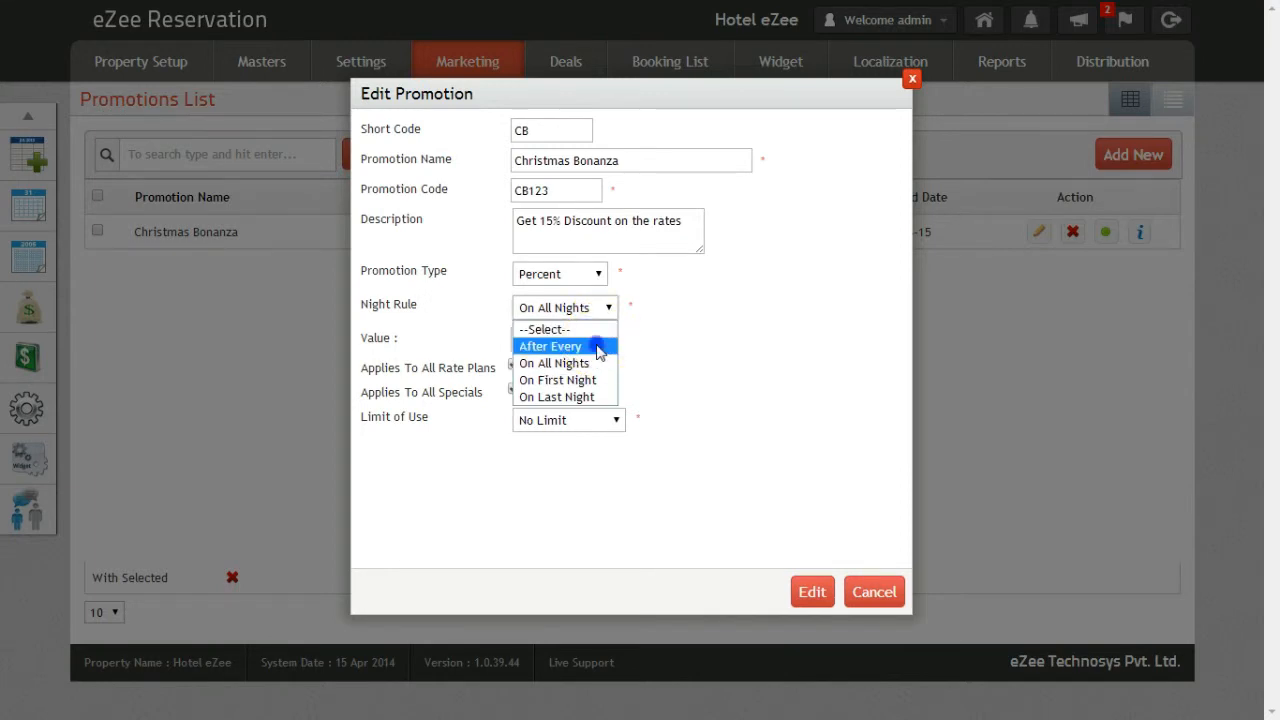
click(550, 346)
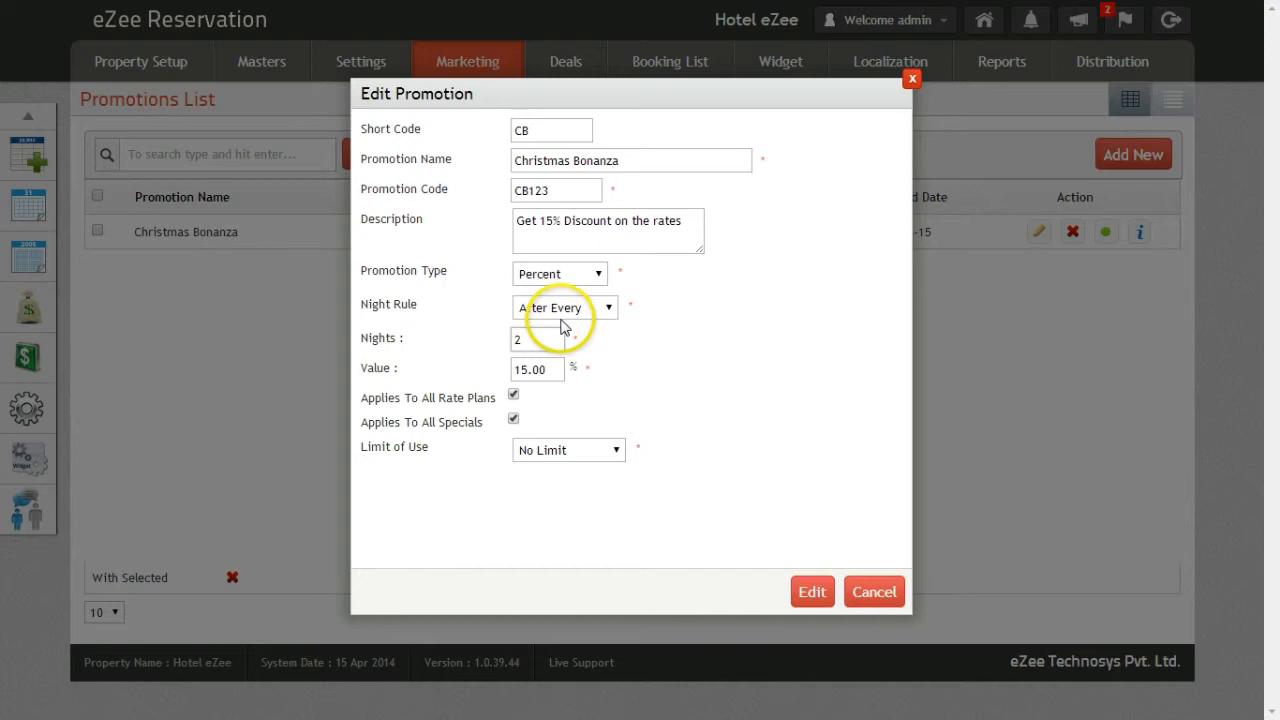
click(564, 307)
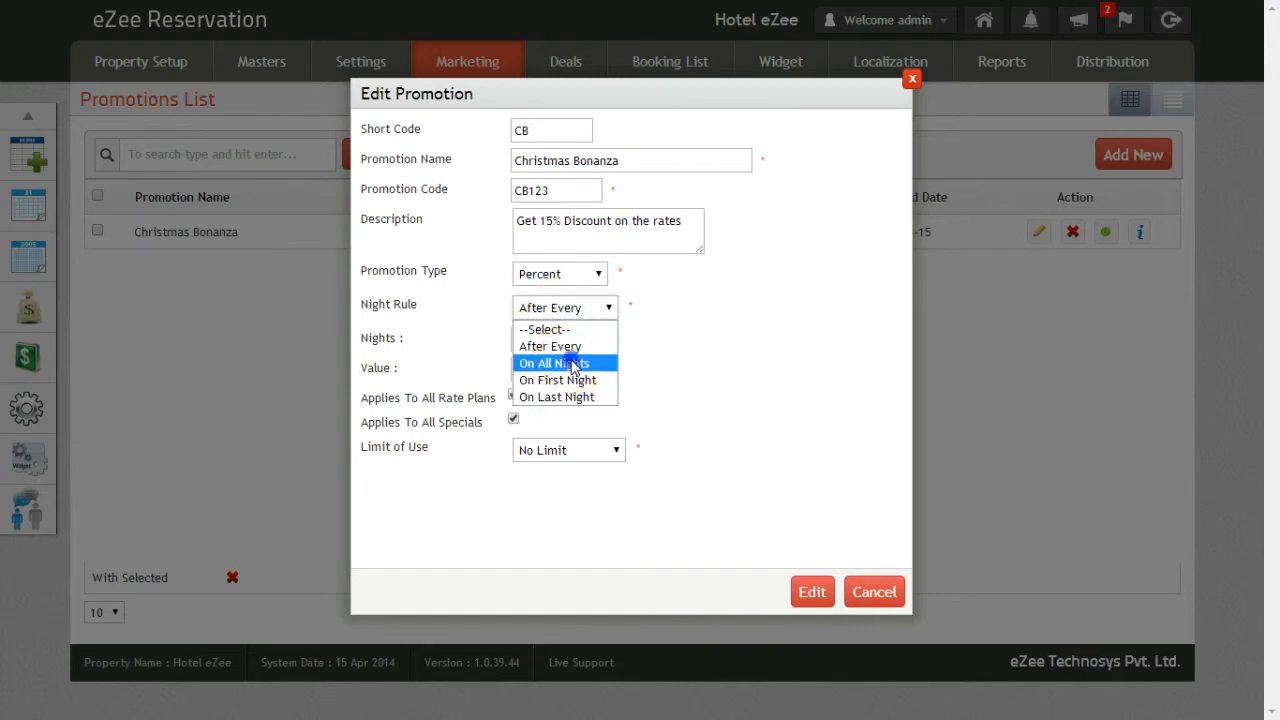
click(554, 362)
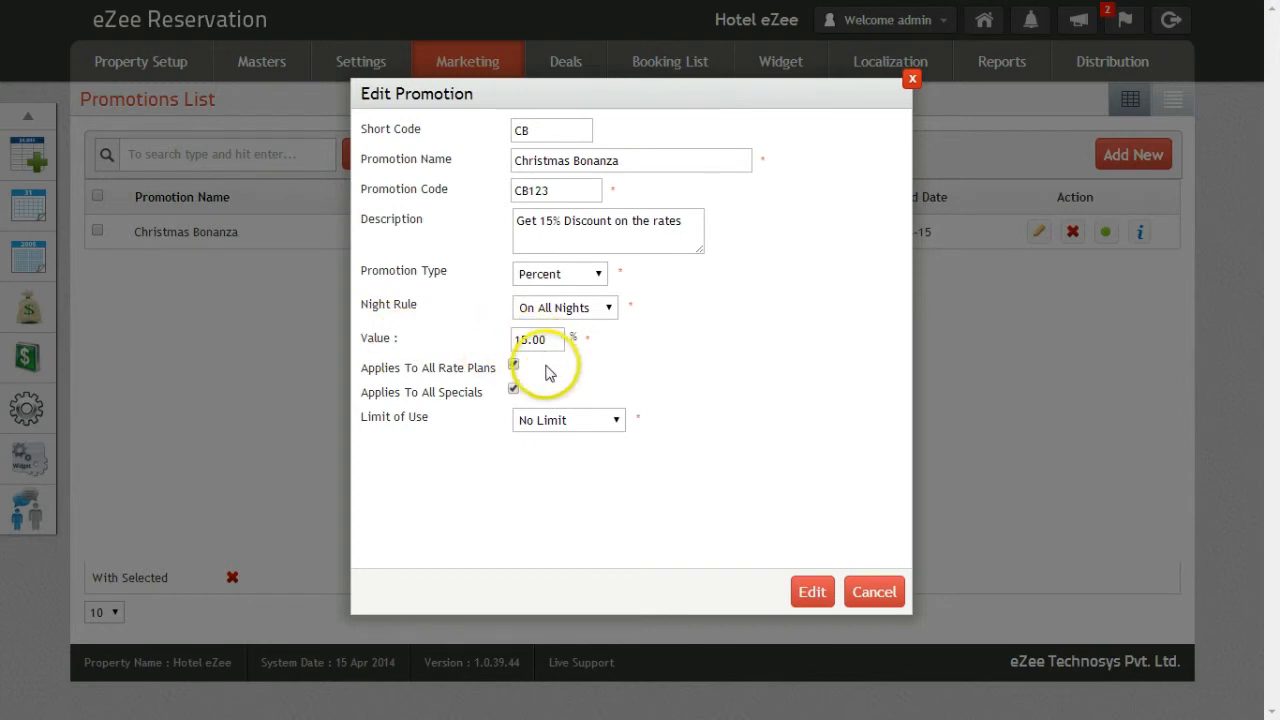
click(513, 363)
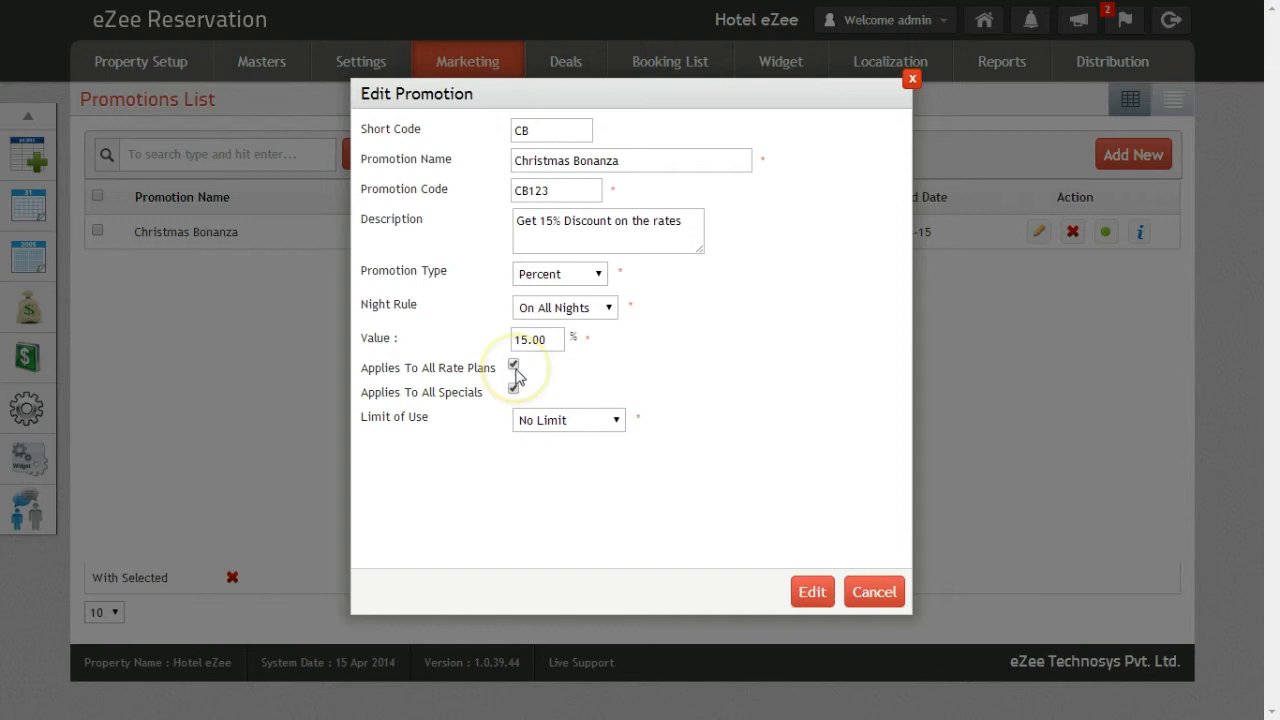
click(513, 388)
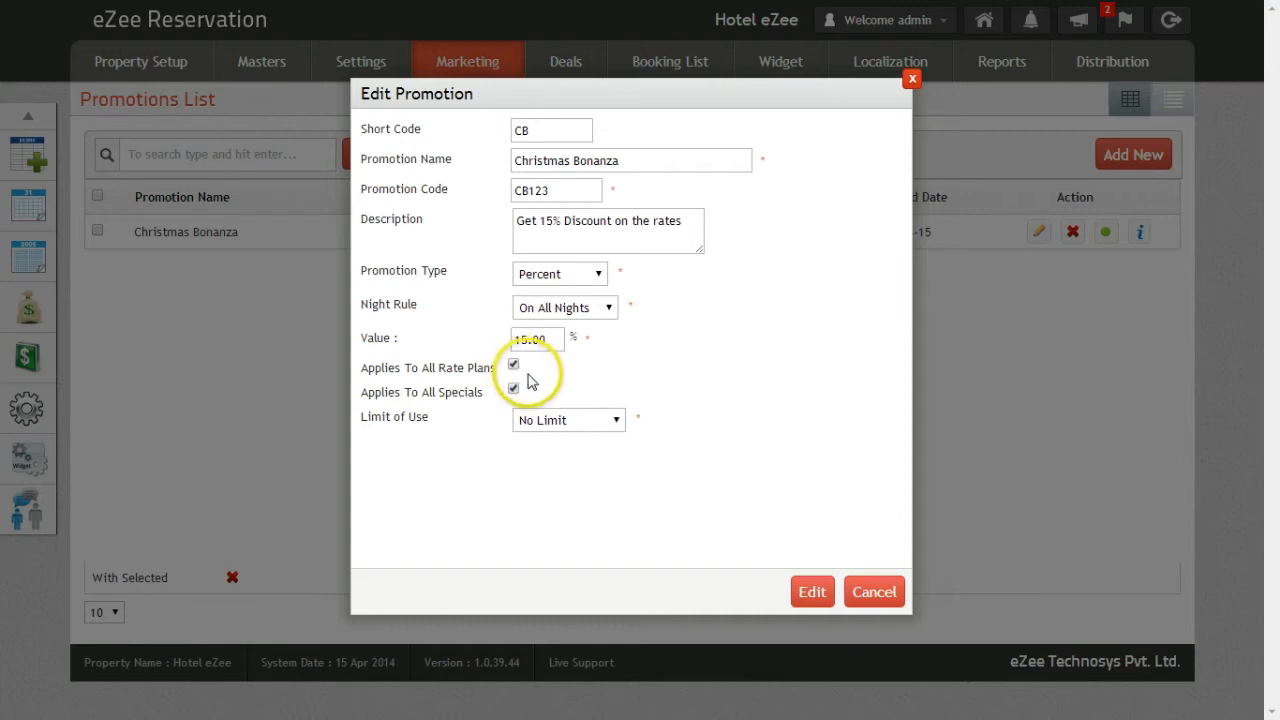
click(513, 367)
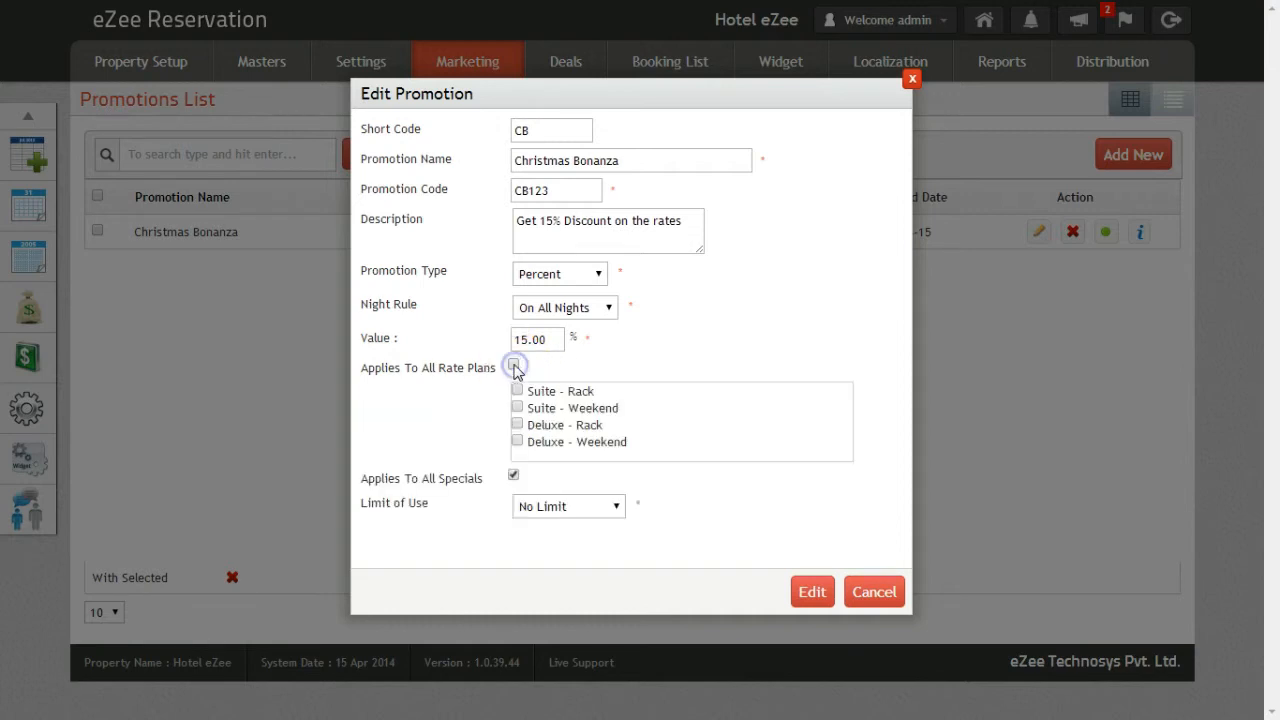
click(513, 364)
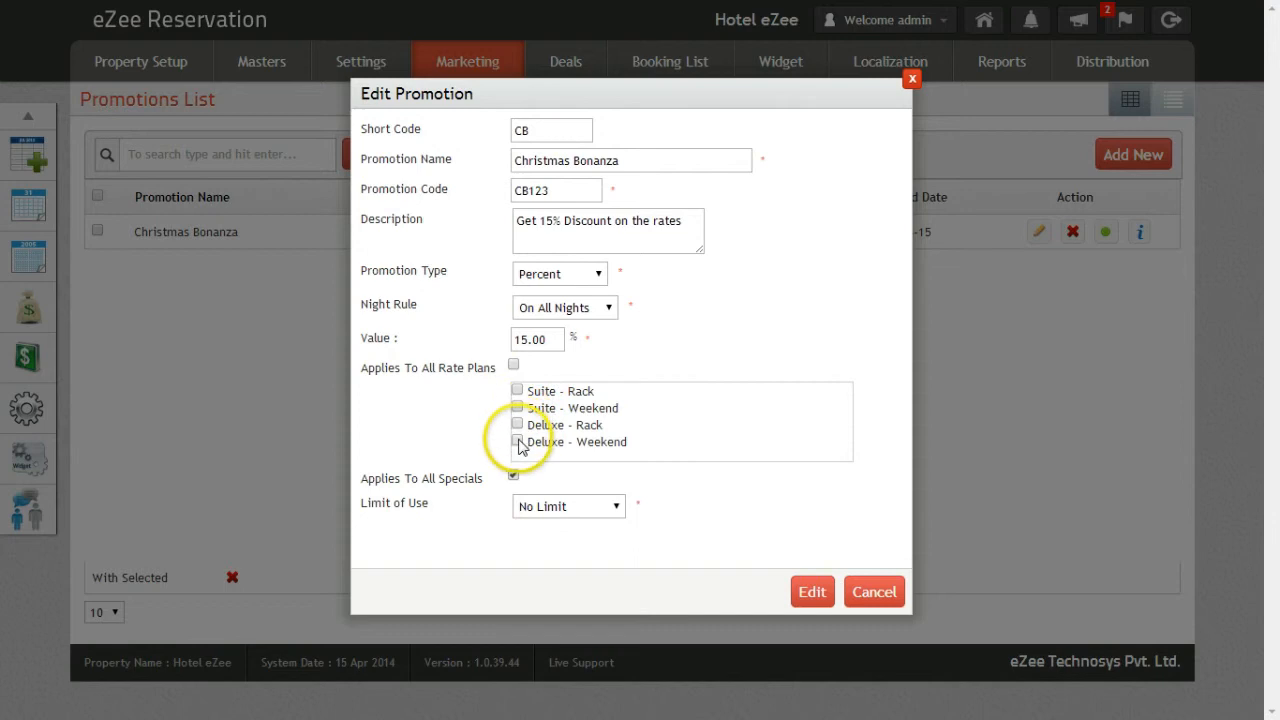
click(513, 364)
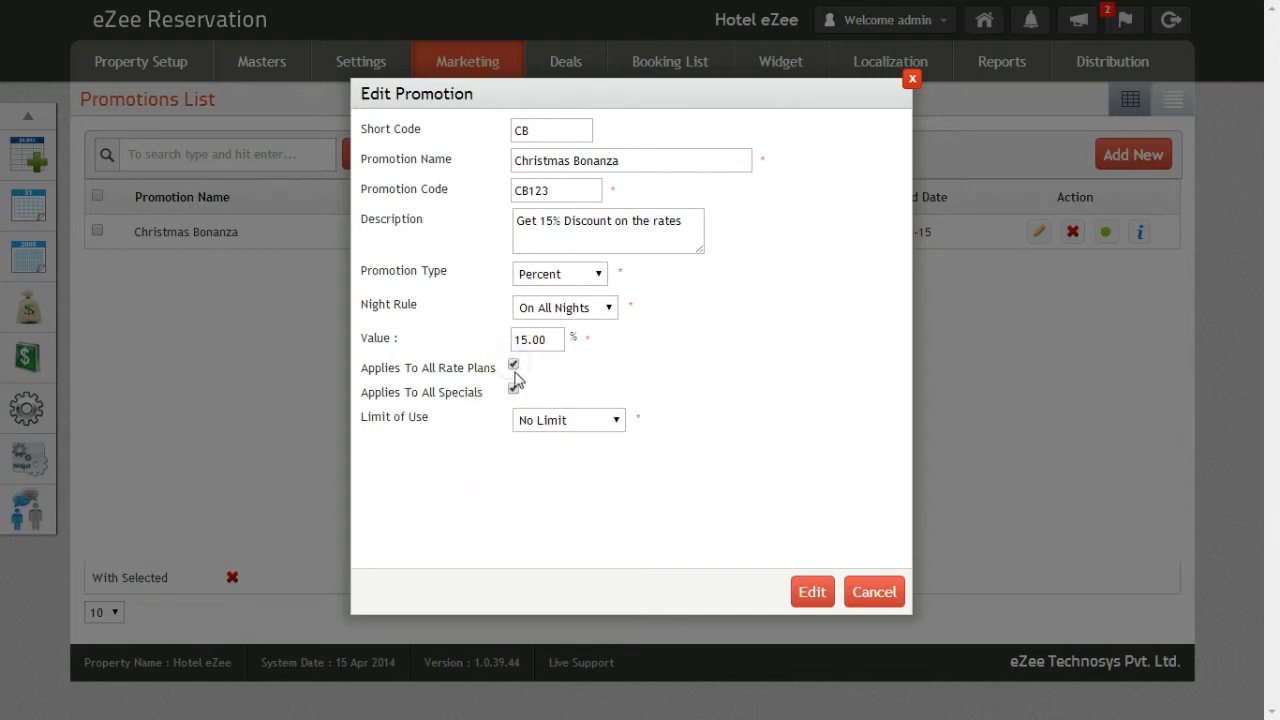
click(513, 388)
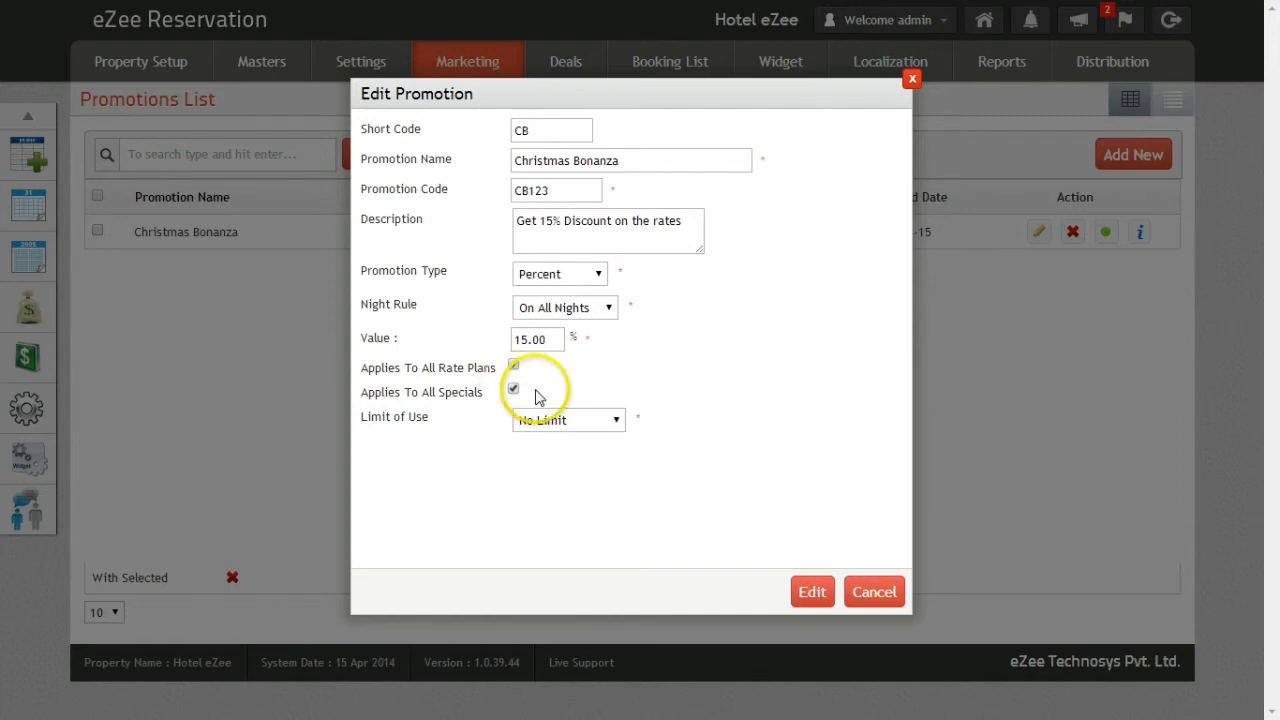
click(513, 364)
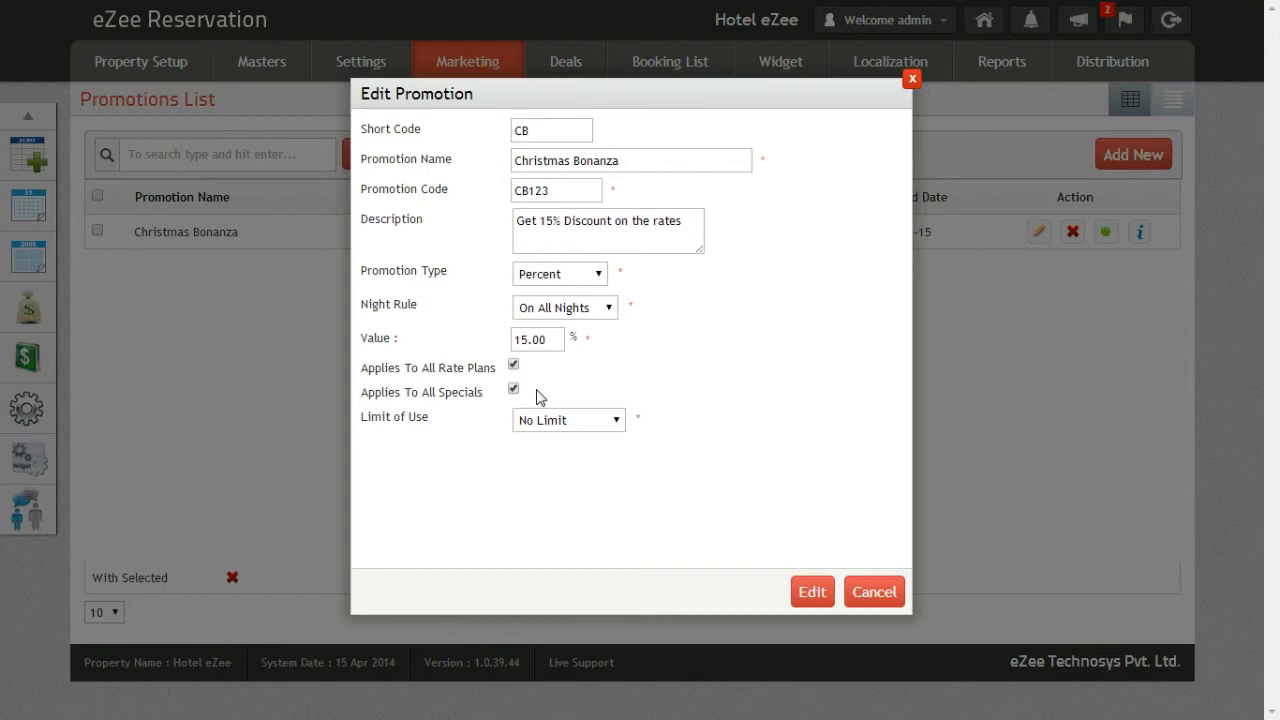
click(513, 388)
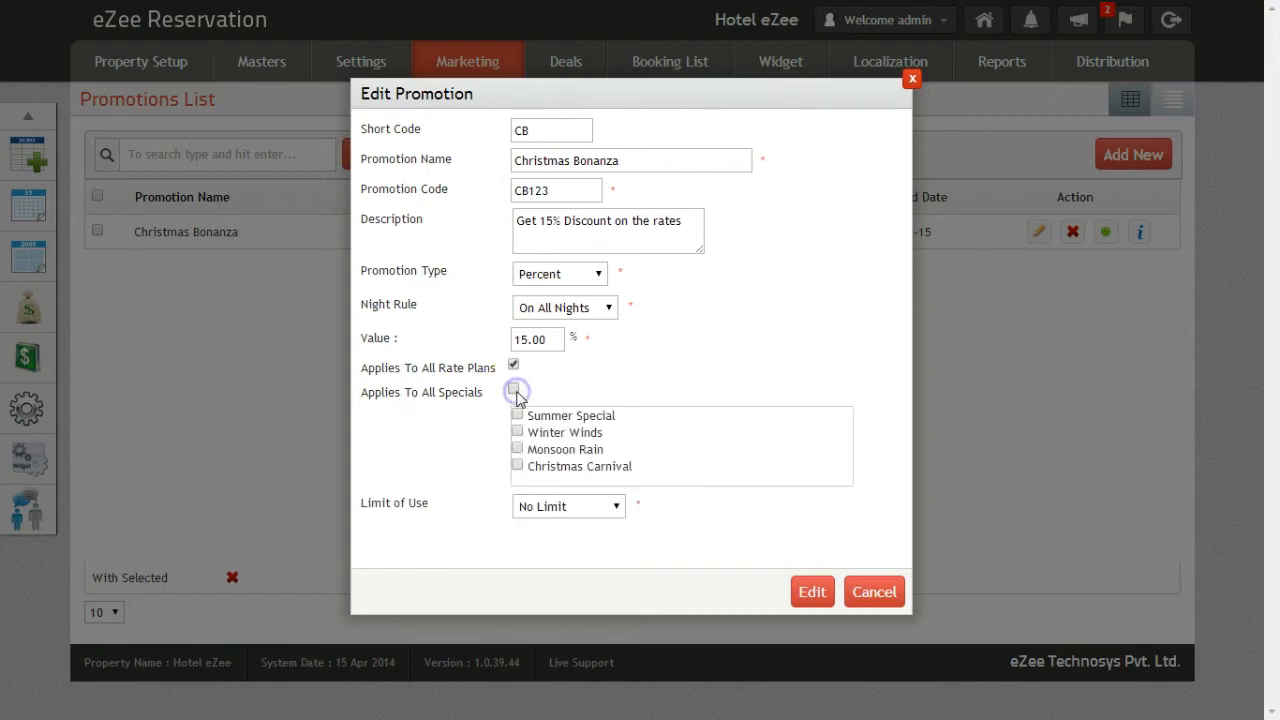
click(513, 389)
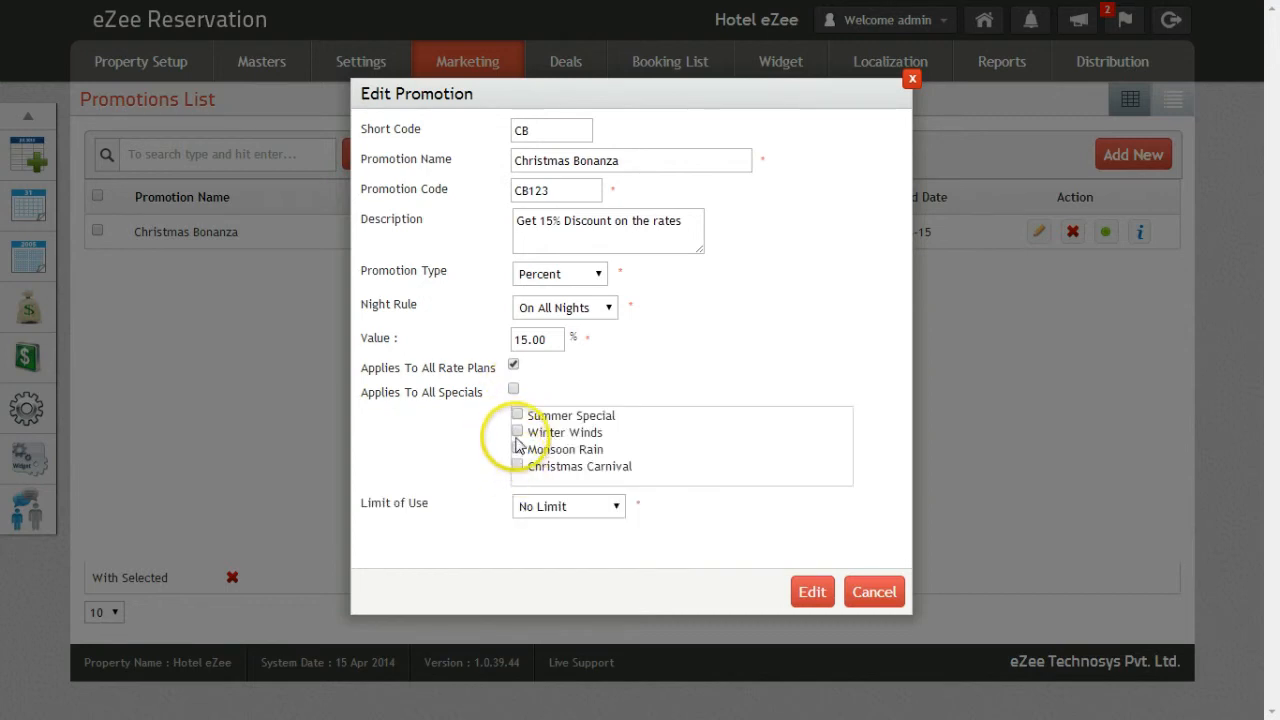
click(513, 389)
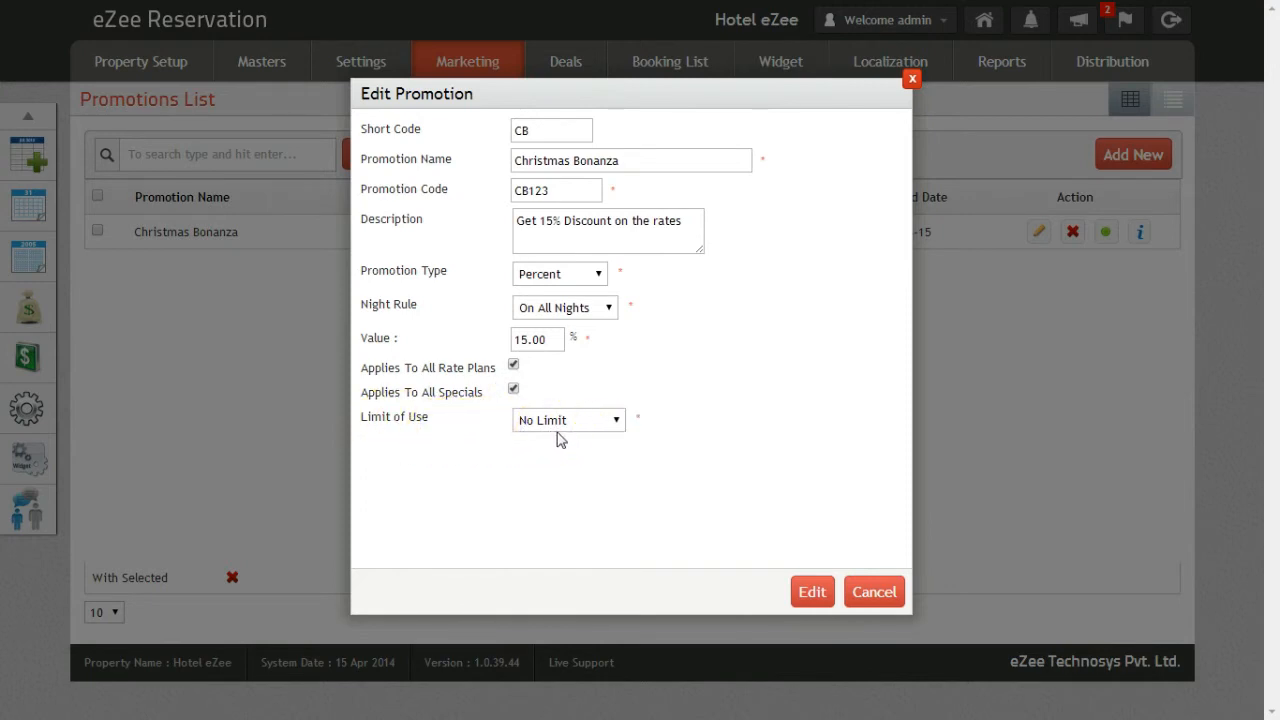
- Set Limit of Use to Till Expire Date and show the expiry calendar
click(567, 419)
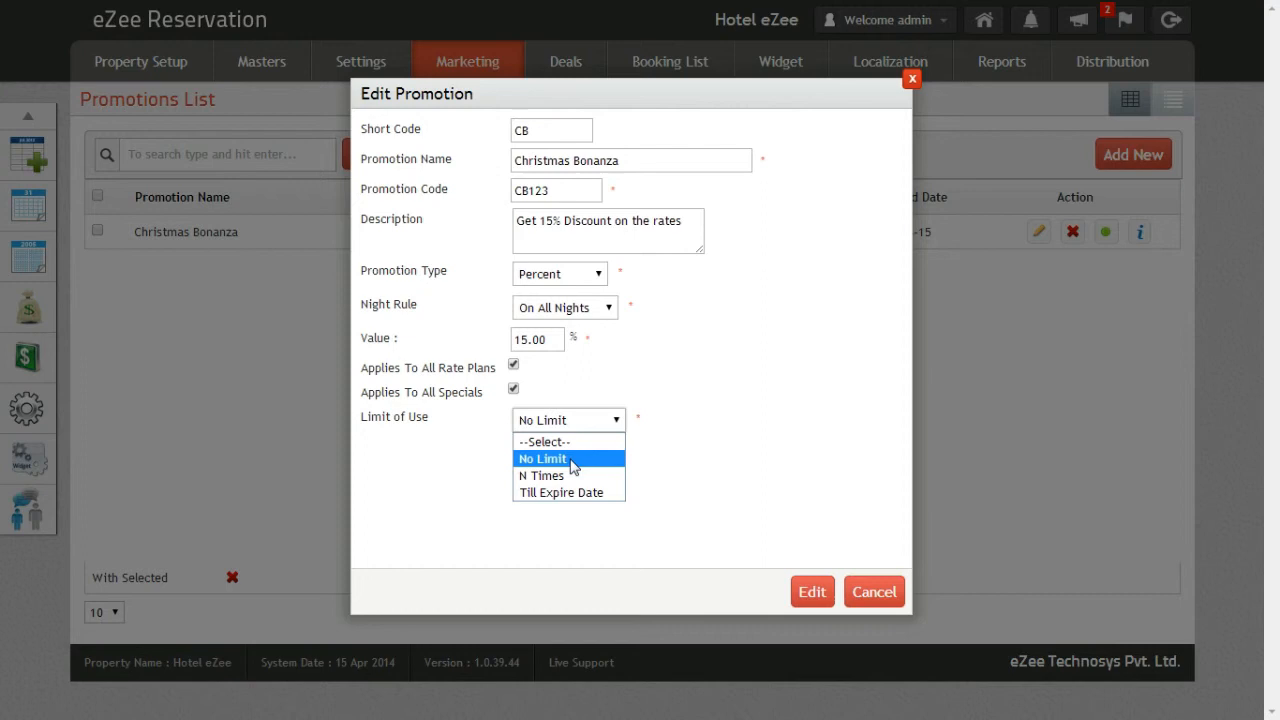
click(541, 475)
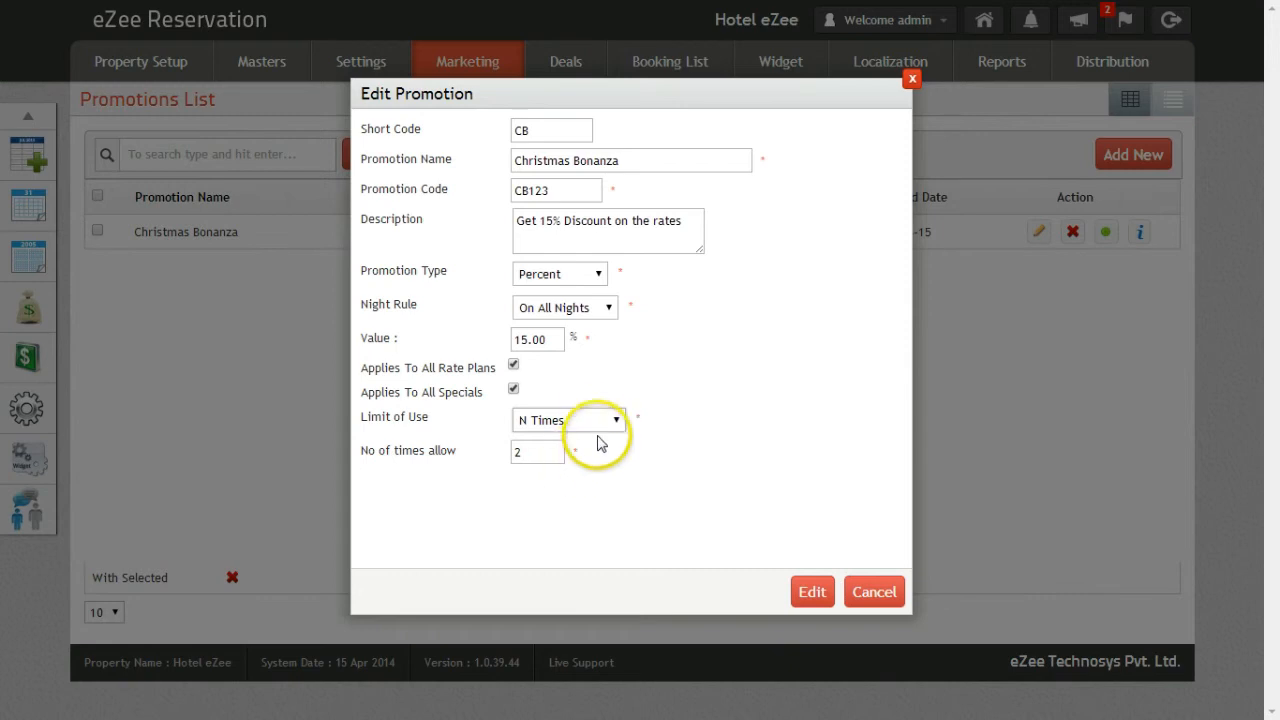
click(568, 419)
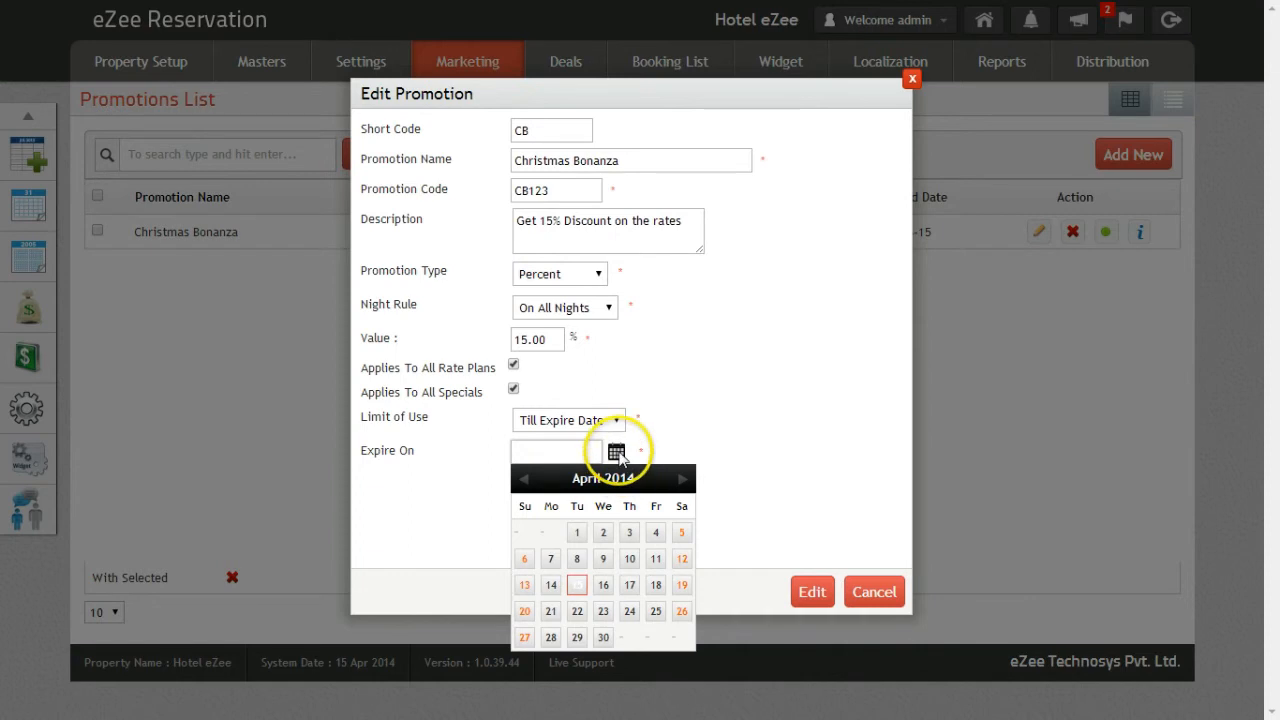
click(568, 419)
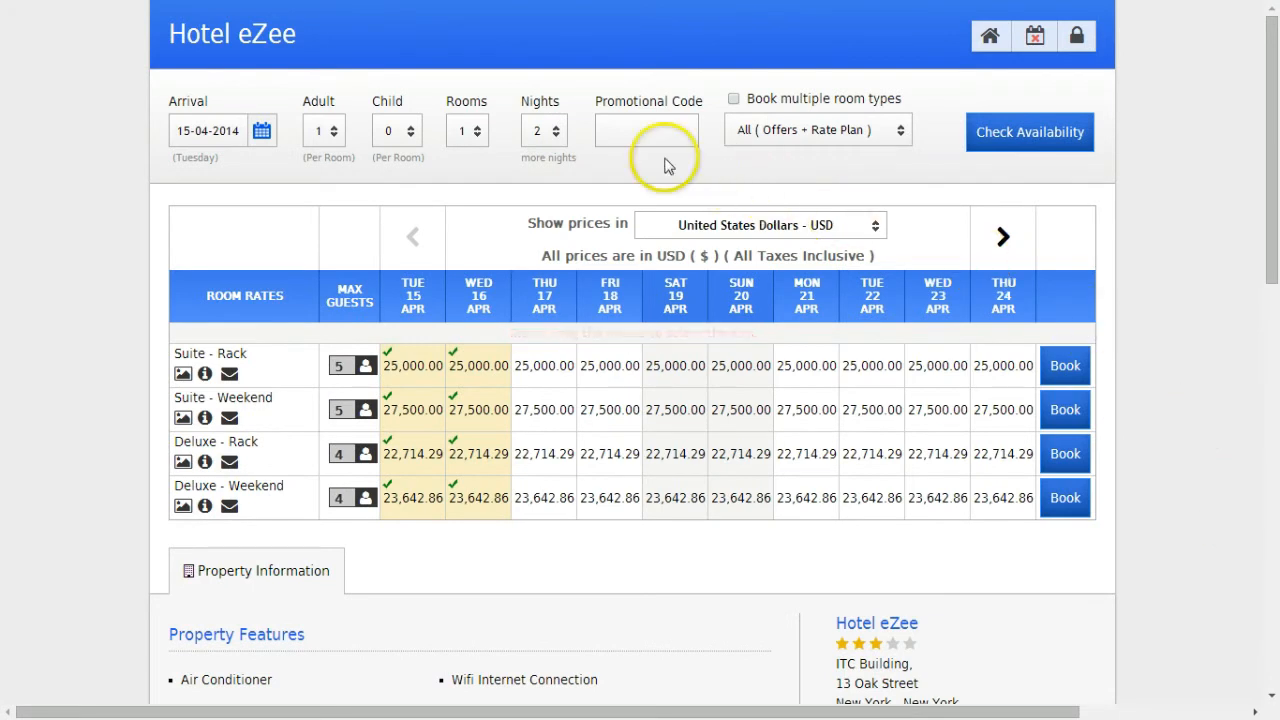
- Enter promotional code CB123 on the Hotel eZee booking page
text(c)
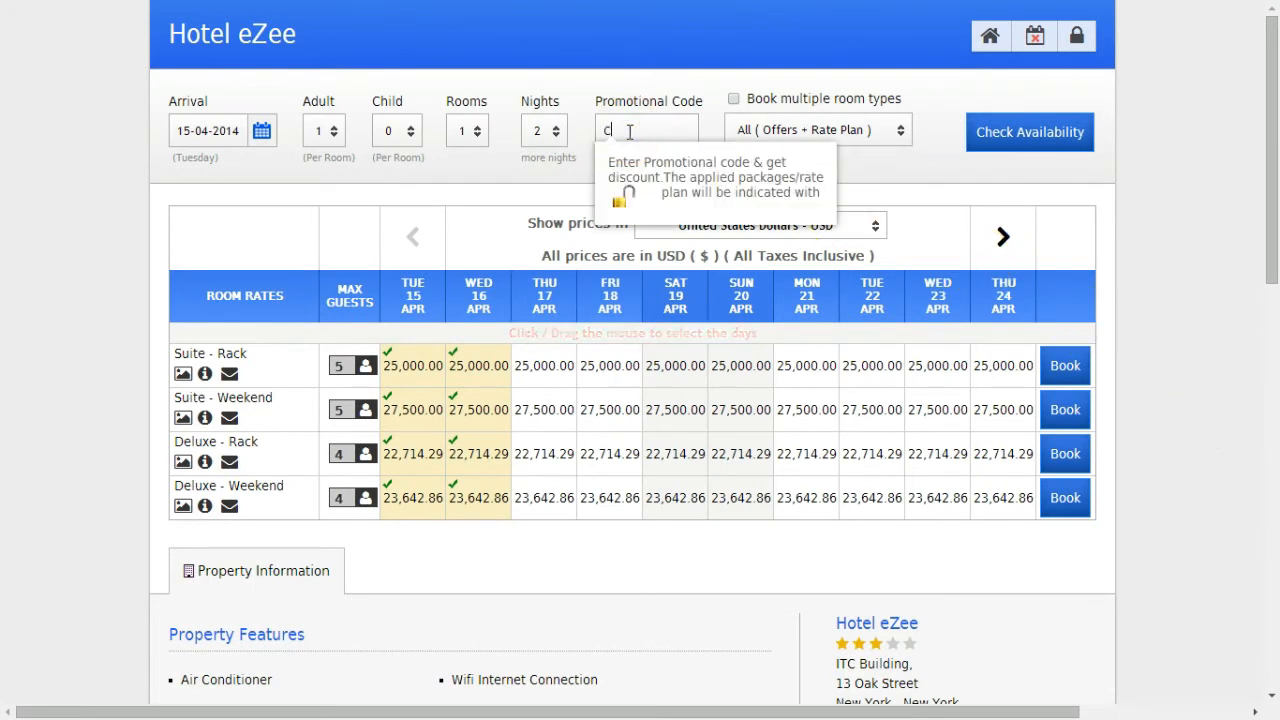
text(B123)
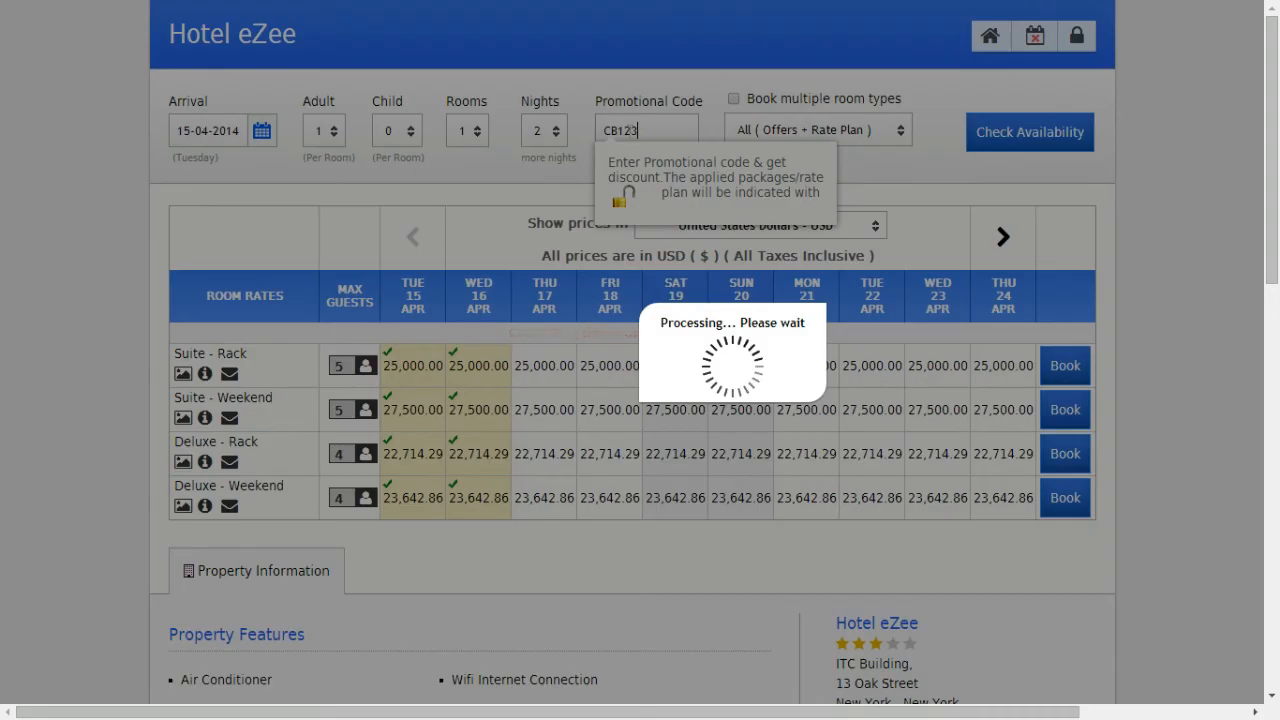